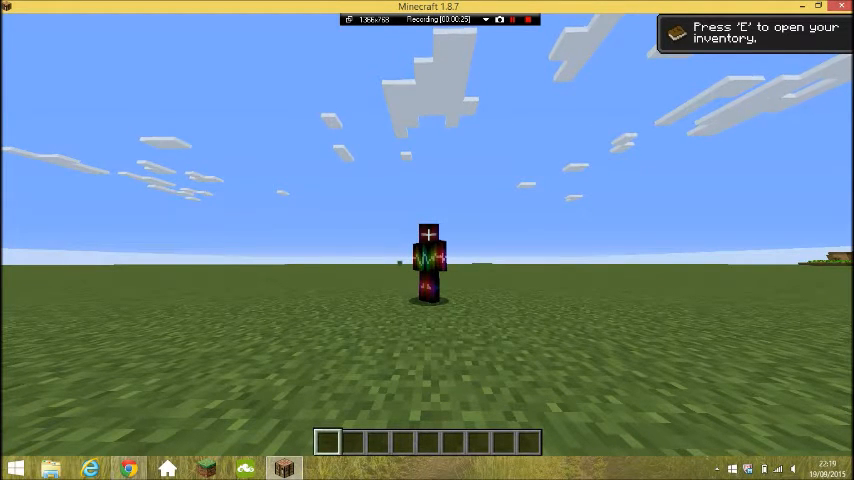
# - Pause the game and choose Save and Quit to Title
pyautogui.press('Escape')
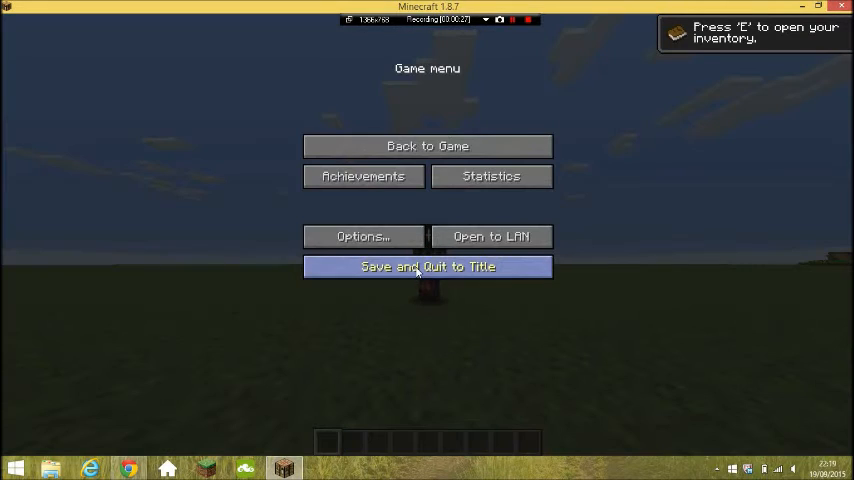
pyautogui.click(428, 268)
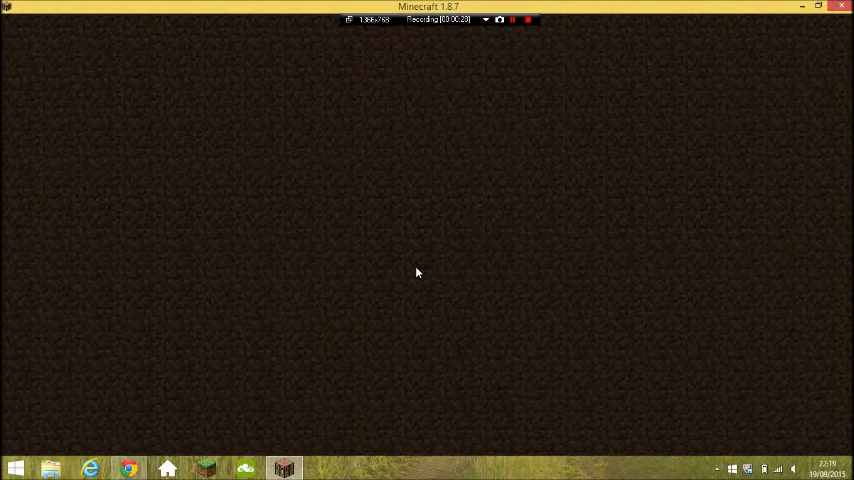
pyautogui.moveTo(466, 264)
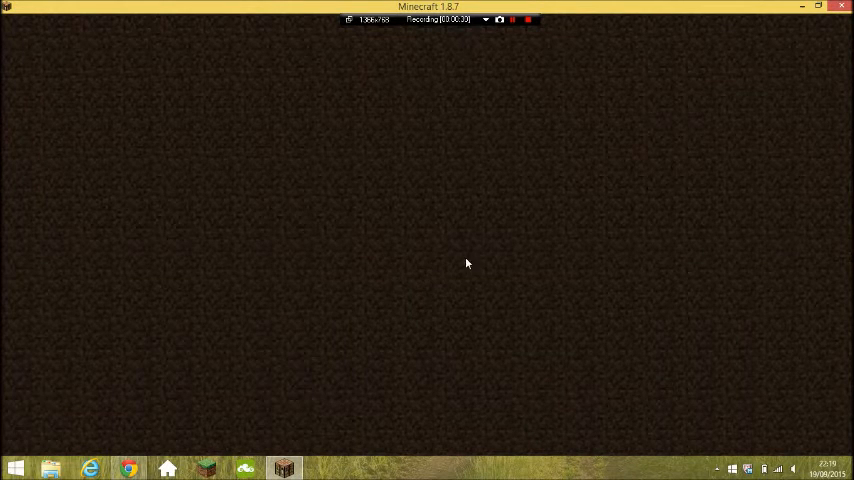
pyautogui.moveTo(352, 178)
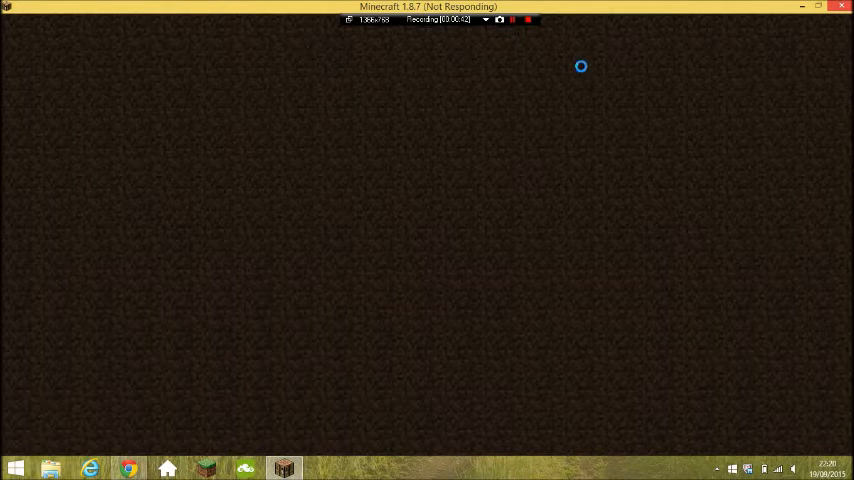
pyautogui.moveTo(680, 112)
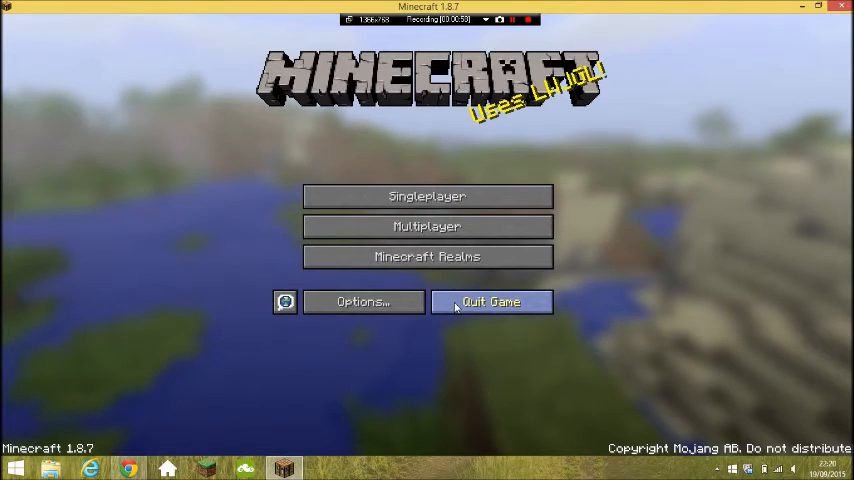
# - Quit Minecraft, launch Chrome and enter 'minecraft' toward the skins site address
pyautogui.click(492, 300)
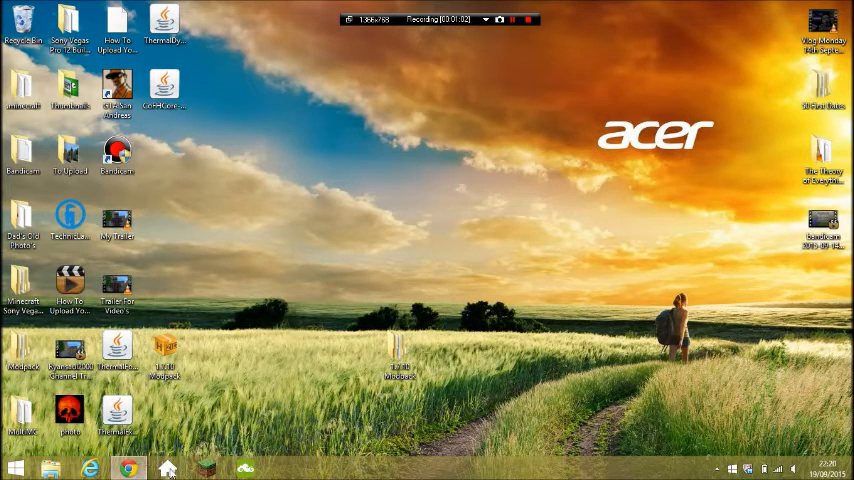
pyautogui.click(128, 468)
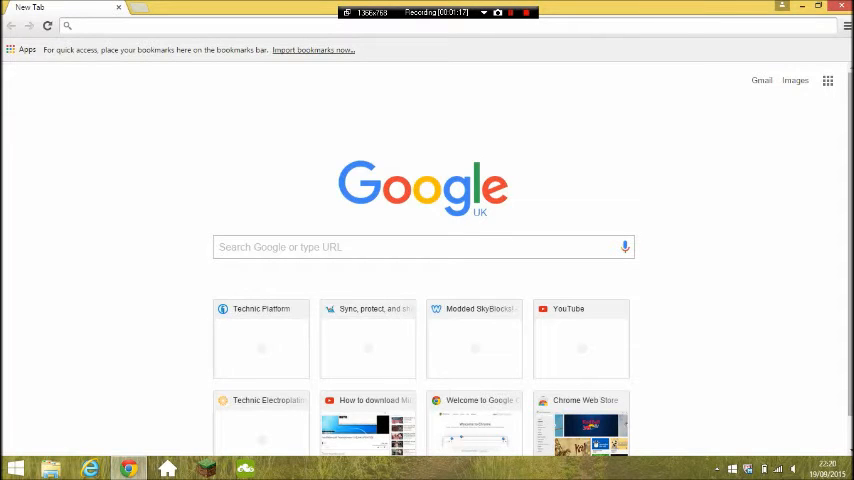
pyautogui.write('mi')
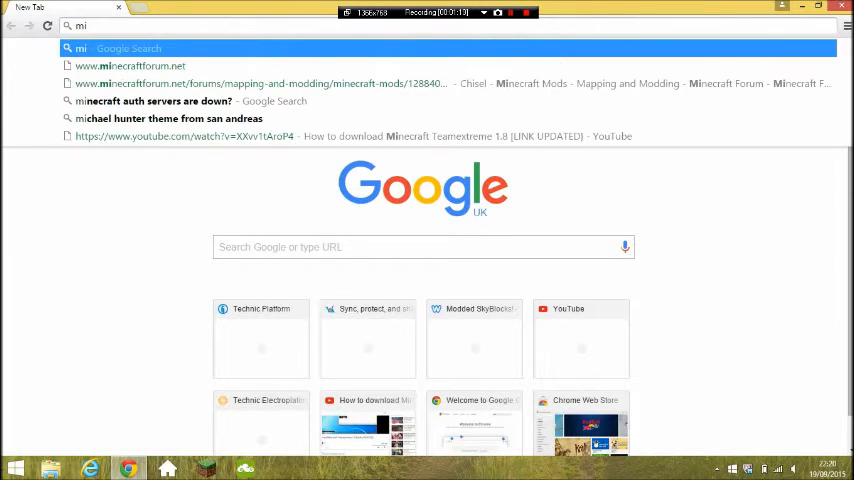
pyautogui.write('necraftskins.net')
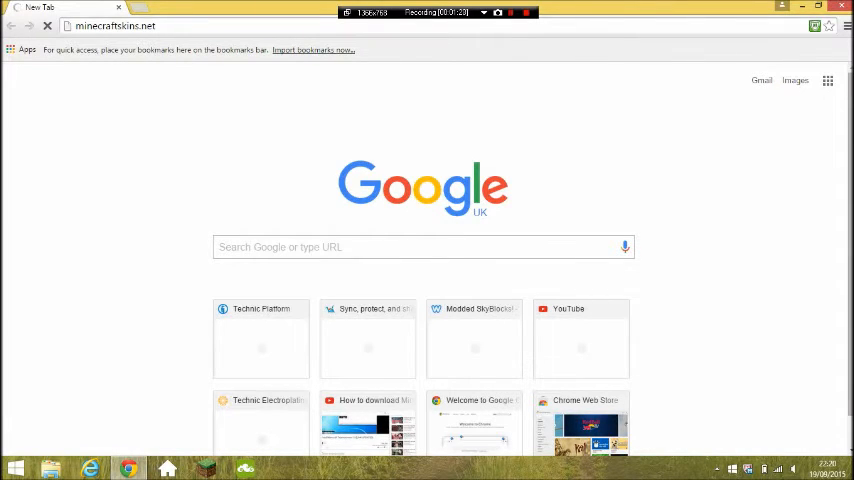
# - Load MinecraftSkins.net and scroll through the featured skin listings and back up
pyautogui.press('Return')
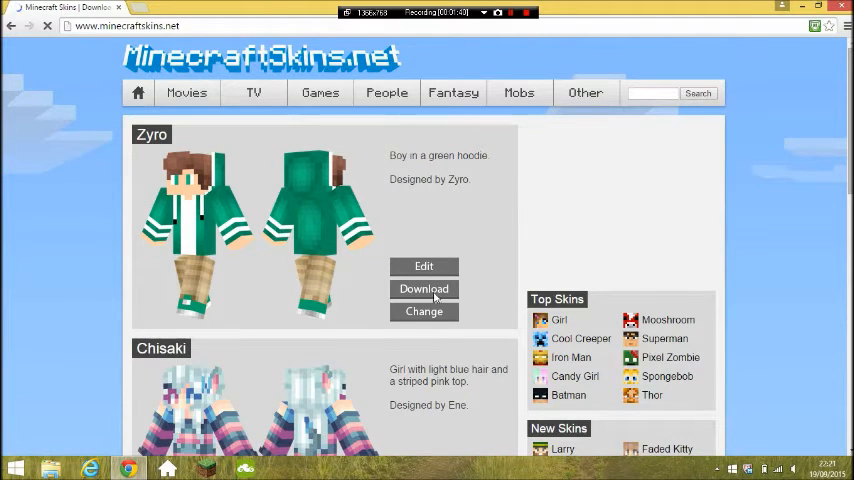
pyautogui.click(424, 288)
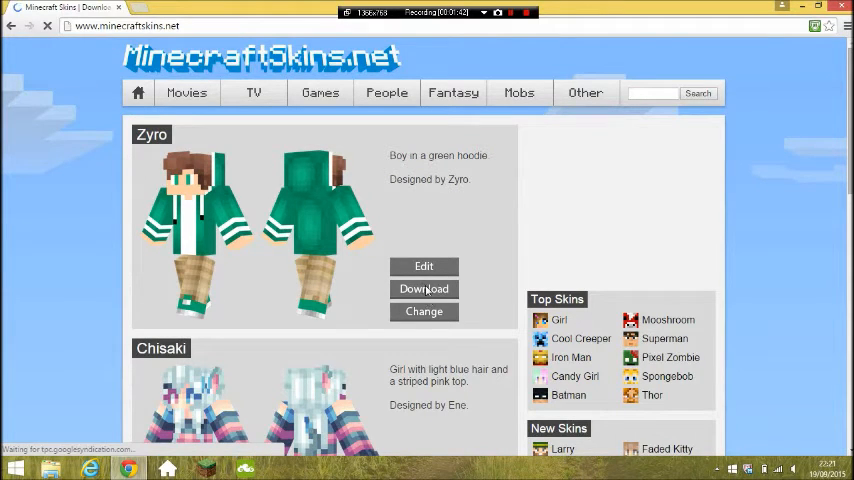
pyautogui.scroll(-3)
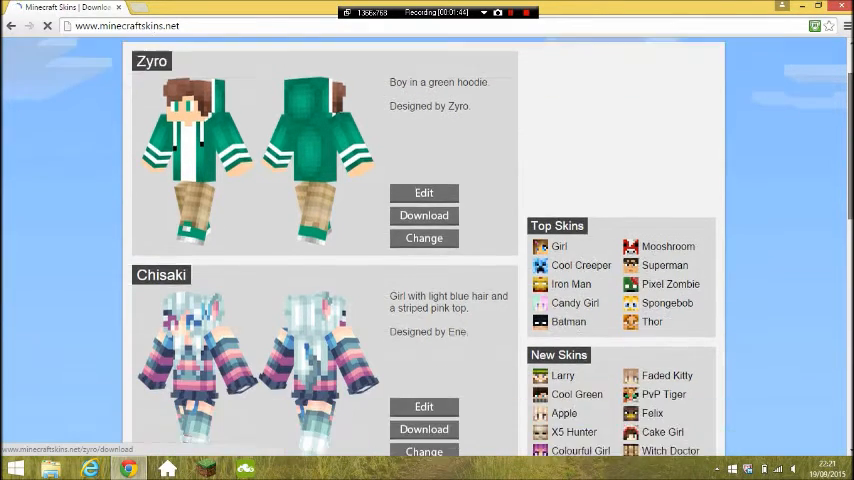
pyautogui.scroll(-3)
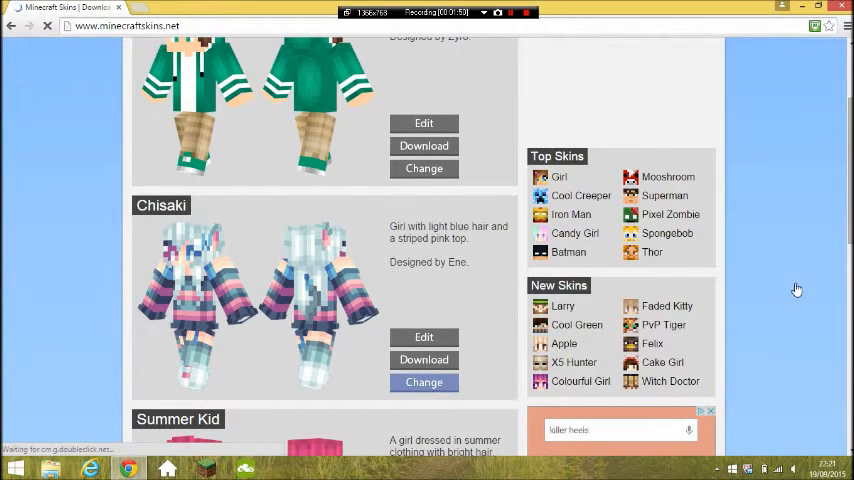
pyautogui.scroll(-3)
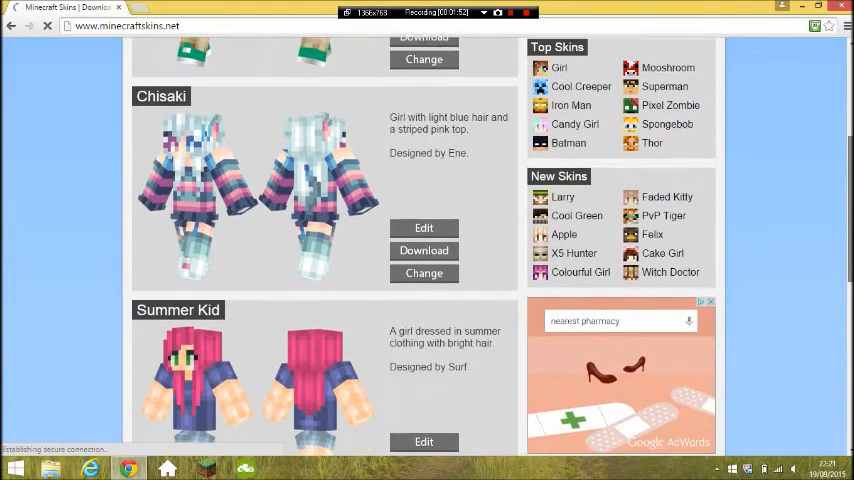
pyautogui.scroll(-3)
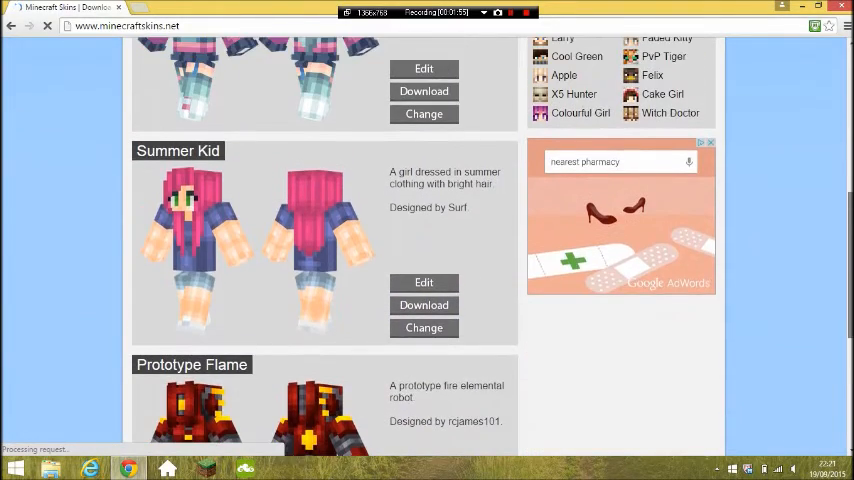
pyautogui.scroll(3)
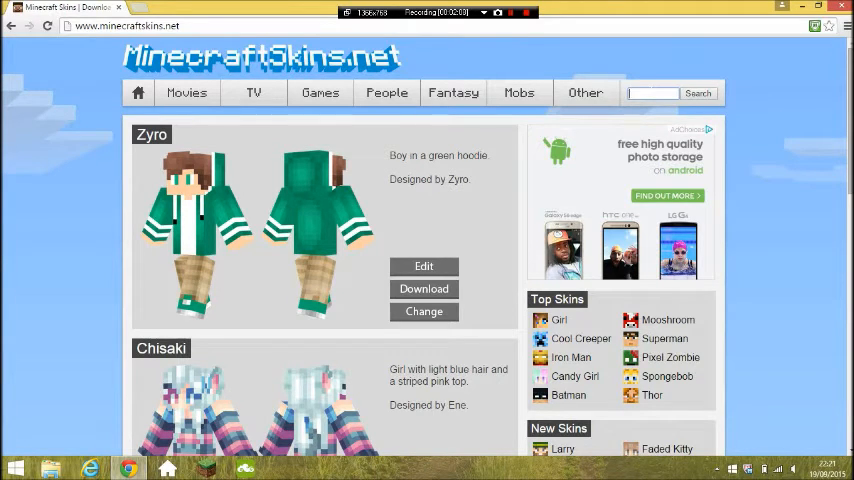
# - Search 'russian herobrine', open that skin's page and choose Change to apply it
pyautogui.write('russian herob')
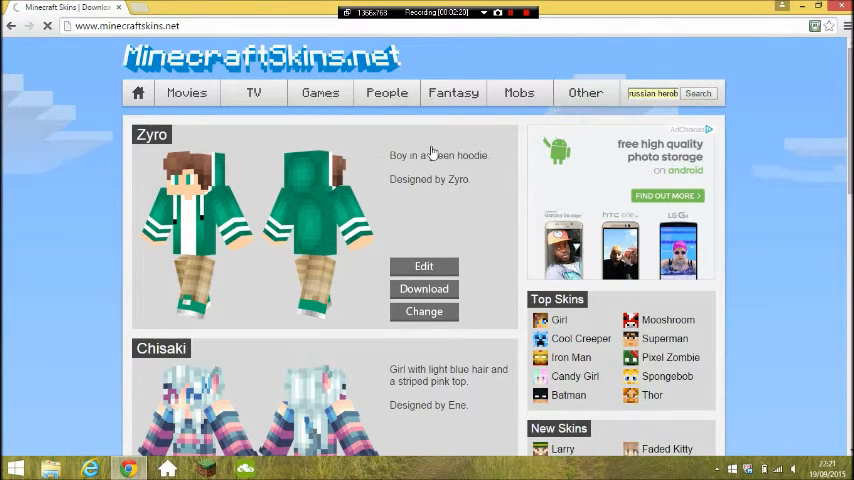
pyautogui.click(696, 92)
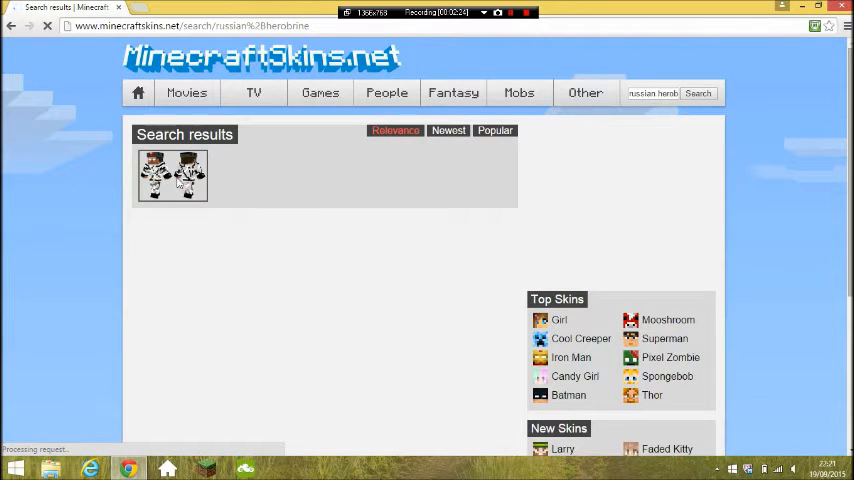
pyautogui.click(172, 176)
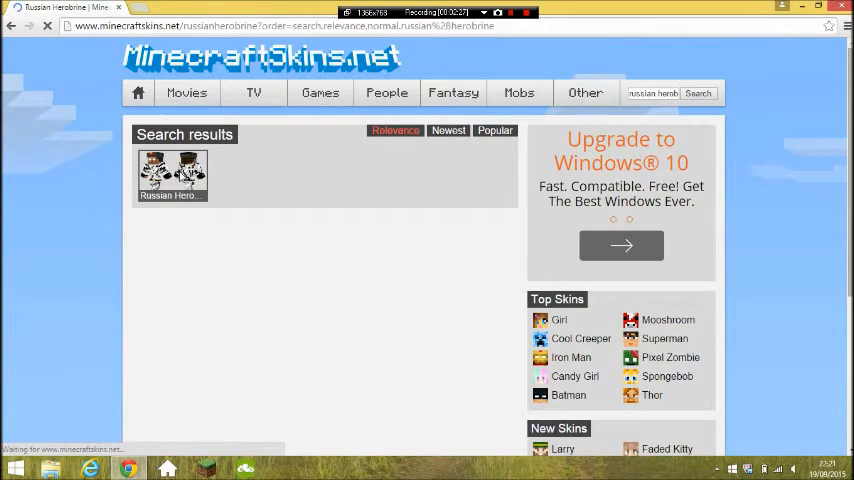
pyautogui.click(172, 176)
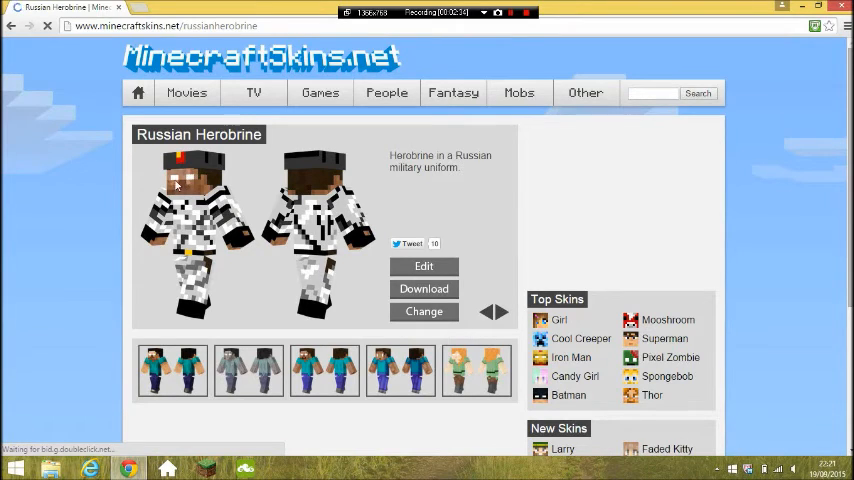
pyautogui.moveTo(366, 304)
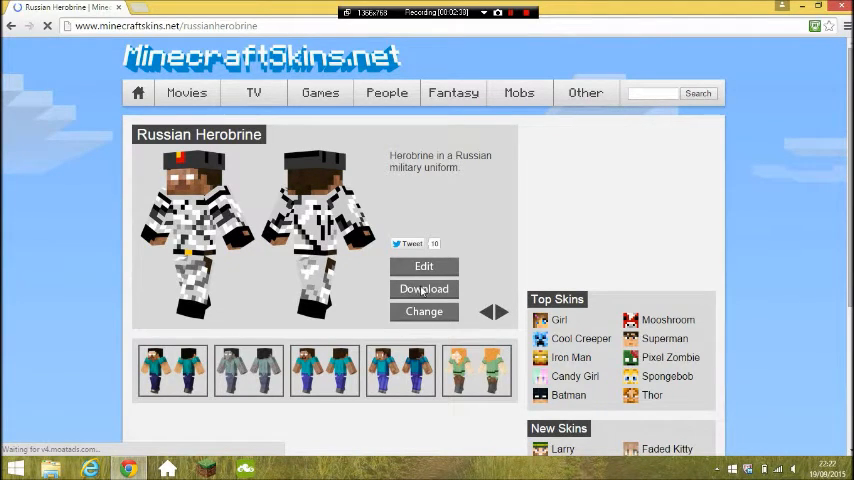
pyautogui.click(424, 288)
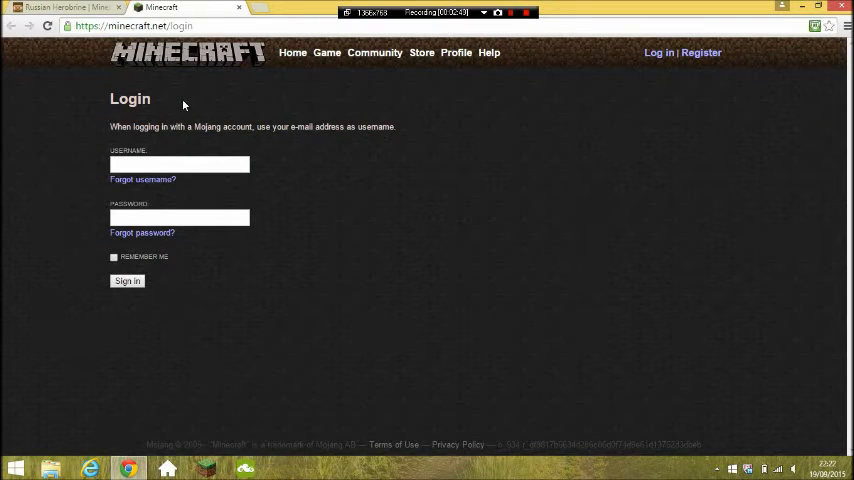
# - Enter the username 'ryan' via saved autofill with the password and sign in to Minecraft.net
pyautogui.click(180, 164)
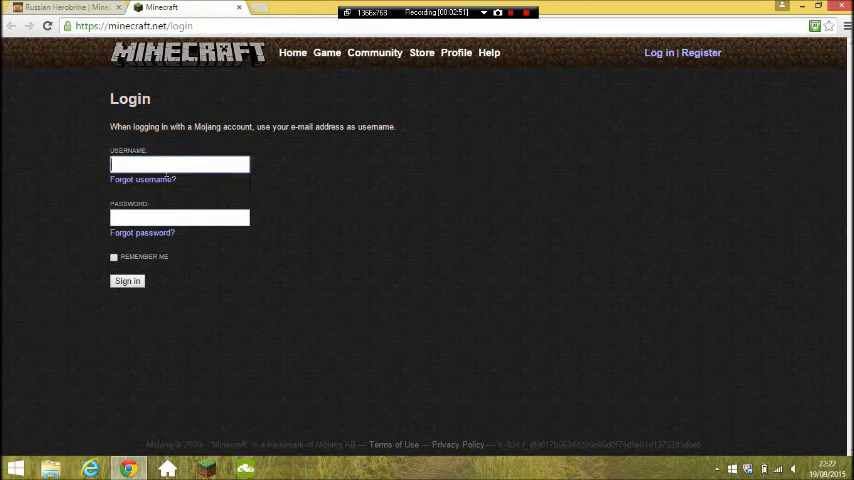
pyautogui.write('ryan')
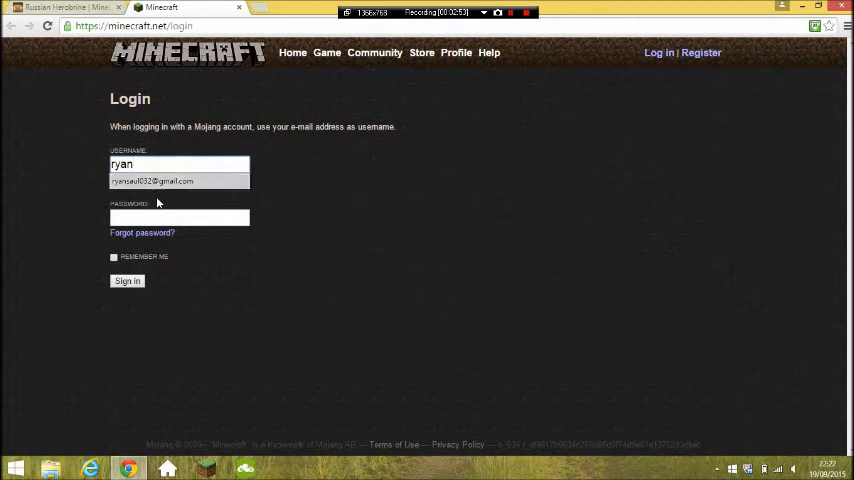
pyautogui.click(178, 180)
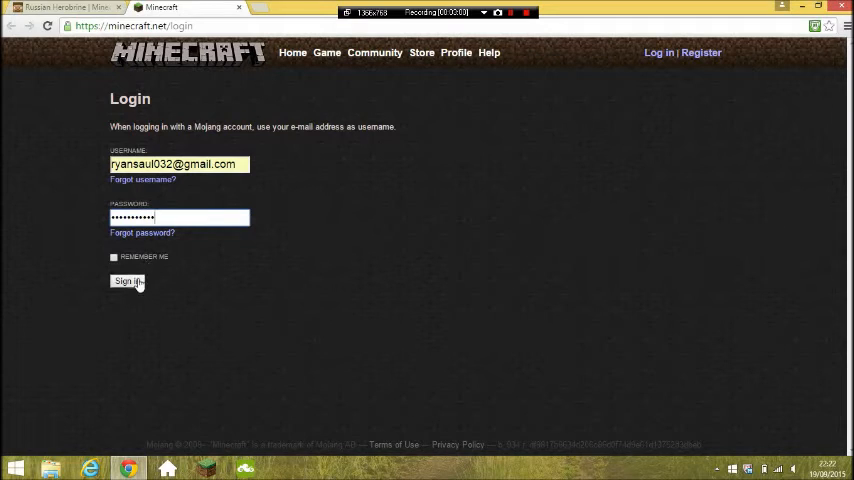
pyautogui.click(126, 280)
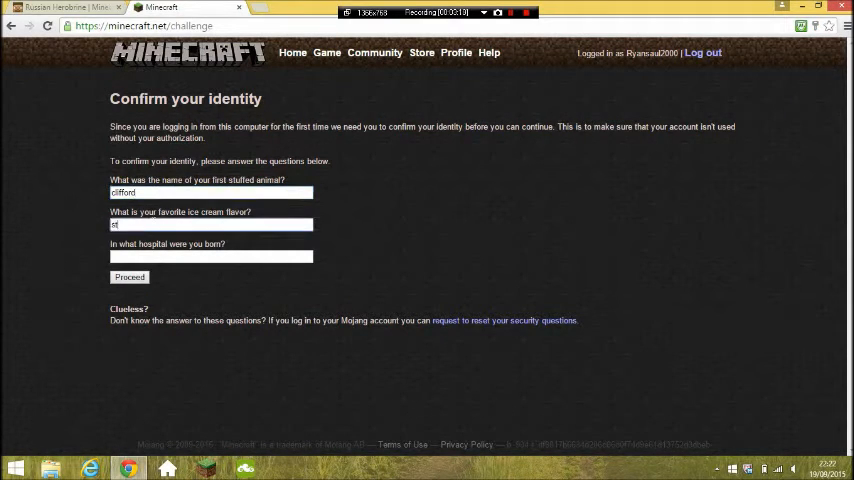
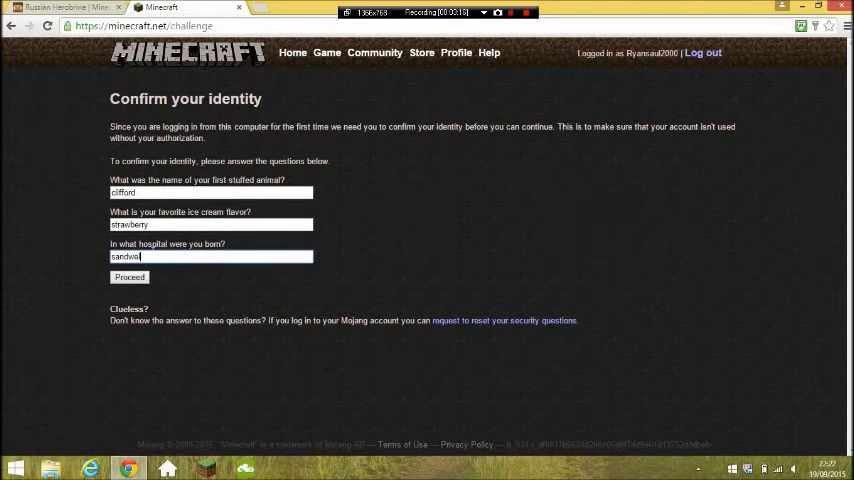
pyautogui.click(128, 276)
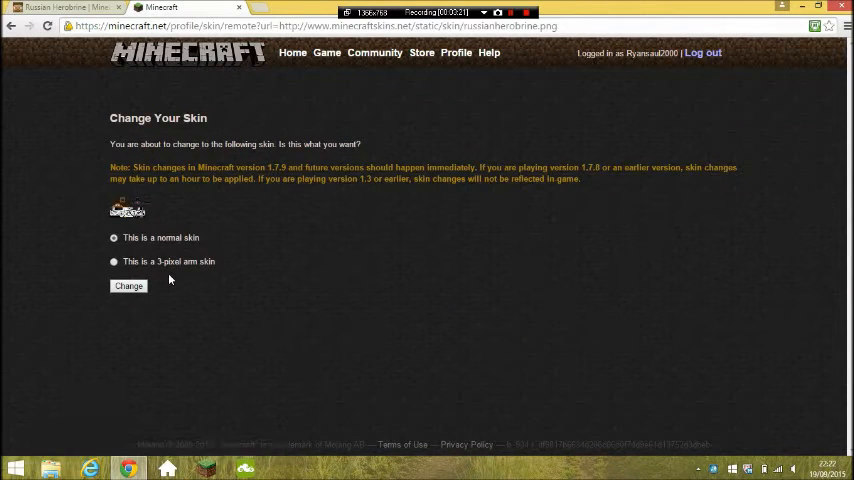
pyautogui.moveTo(160, 244)
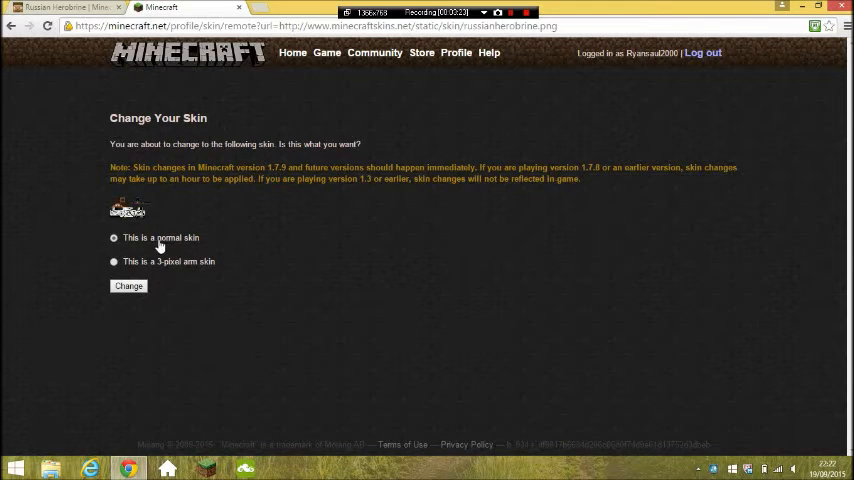
# - Apply the skin as a normal skin and review the profile page confirming the change
pyautogui.click(128, 286)
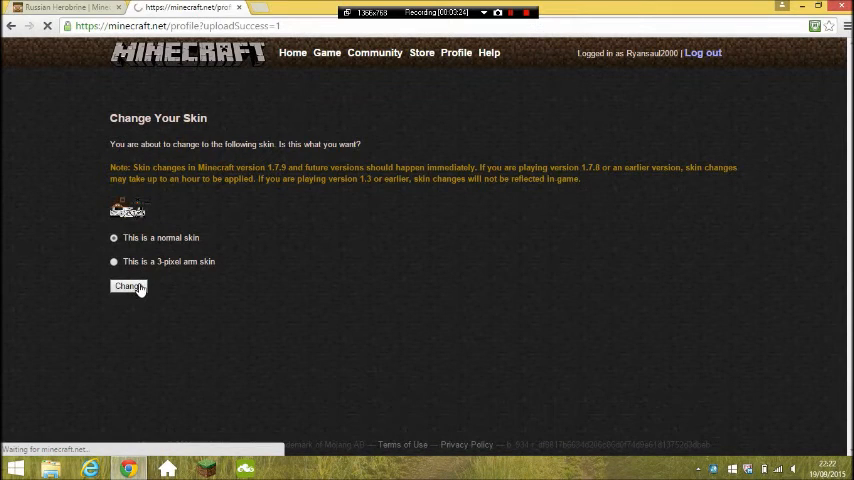
pyautogui.click(124, 288)
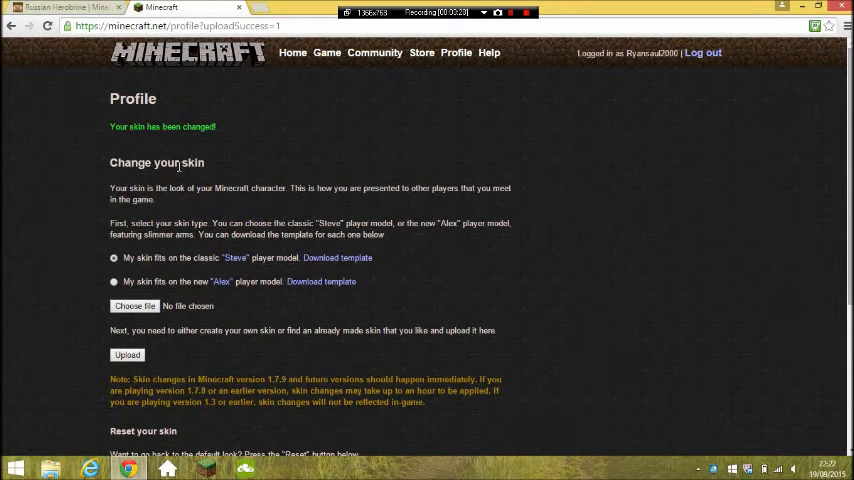
pyautogui.moveTo(252, 188)
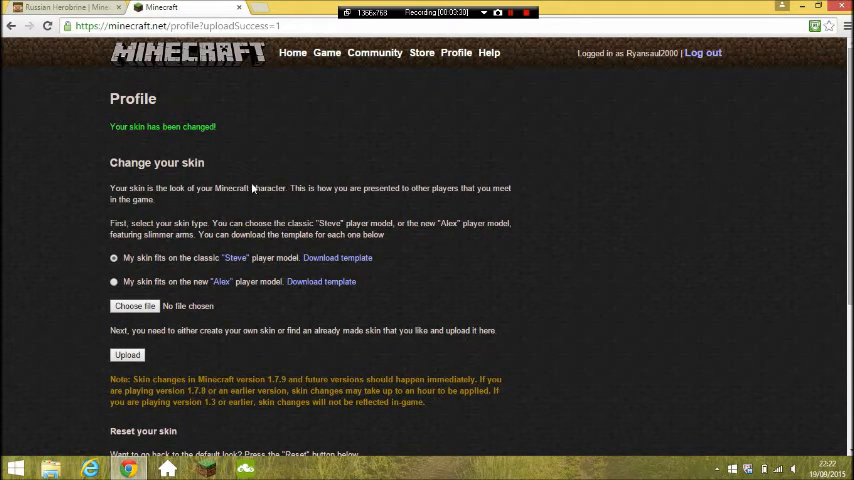
pyautogui.moveTo(776, 244)
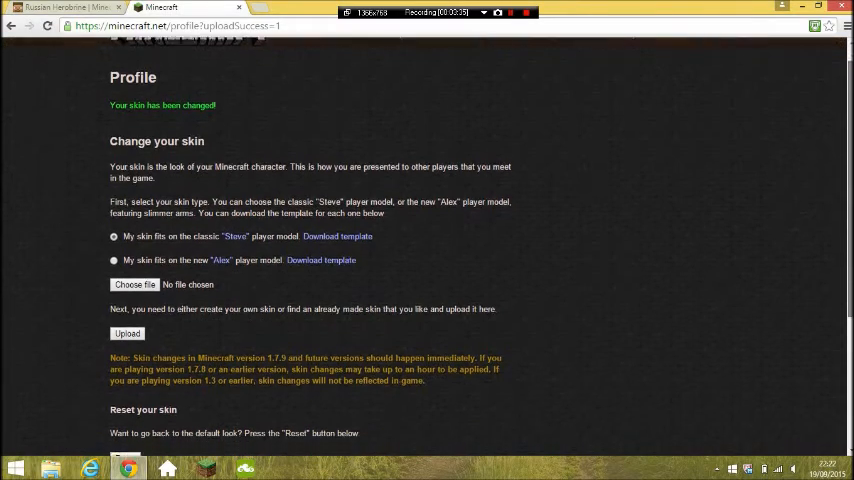
pyautogui.scroll(-3)
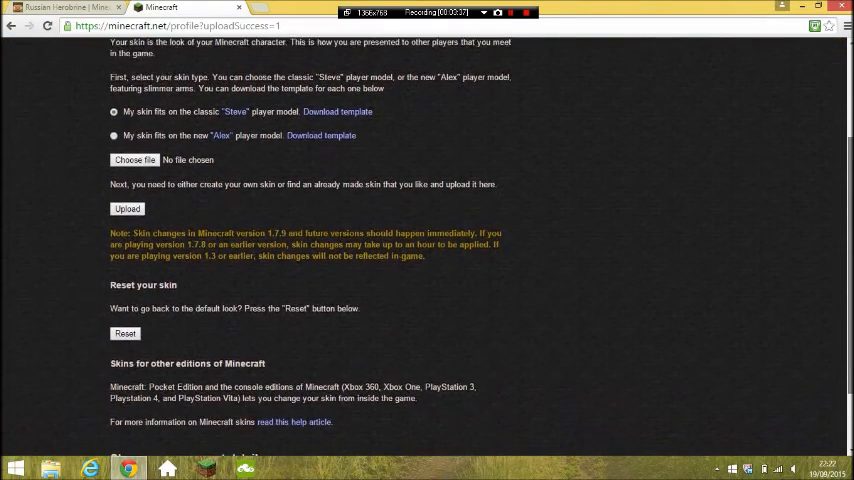
pyautogui.scroll(-3)
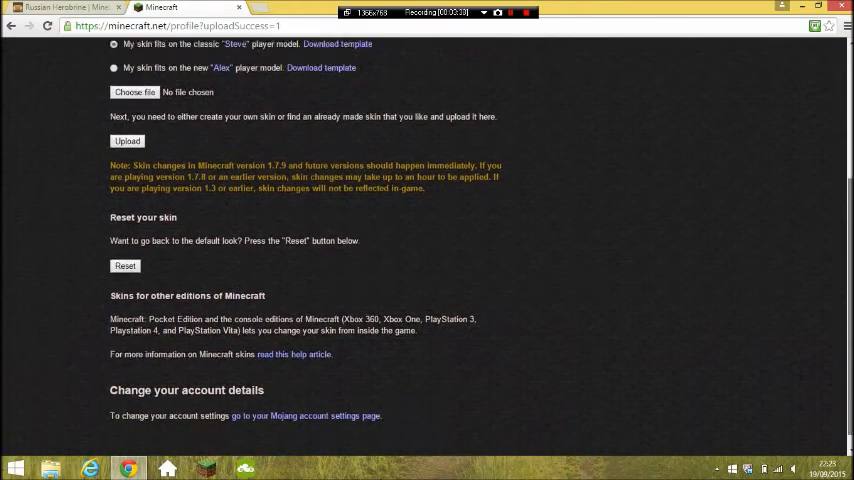
pyautogui.scroll(3)
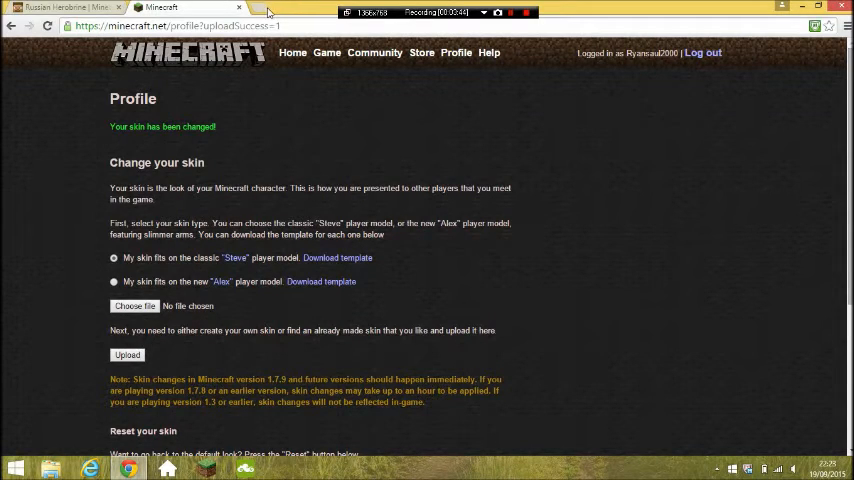
pyautogui.click(256, 8)
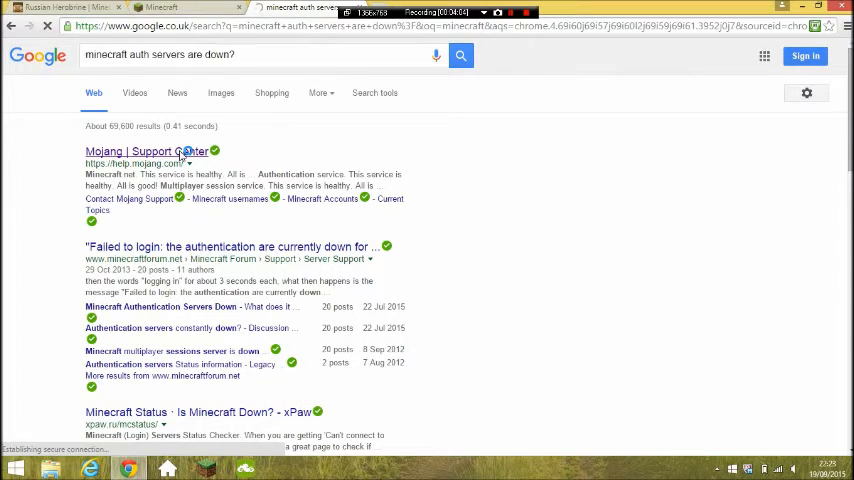
pyautogui.click(148, 152)
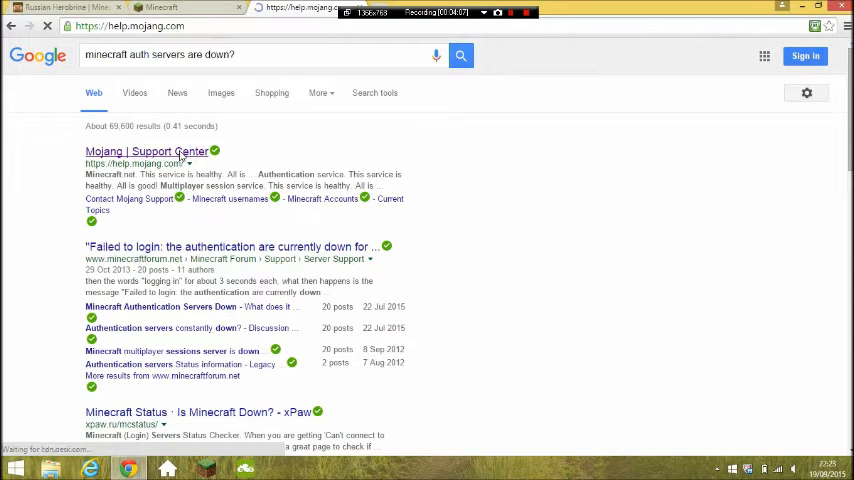
pyautogui.click(144, 152)
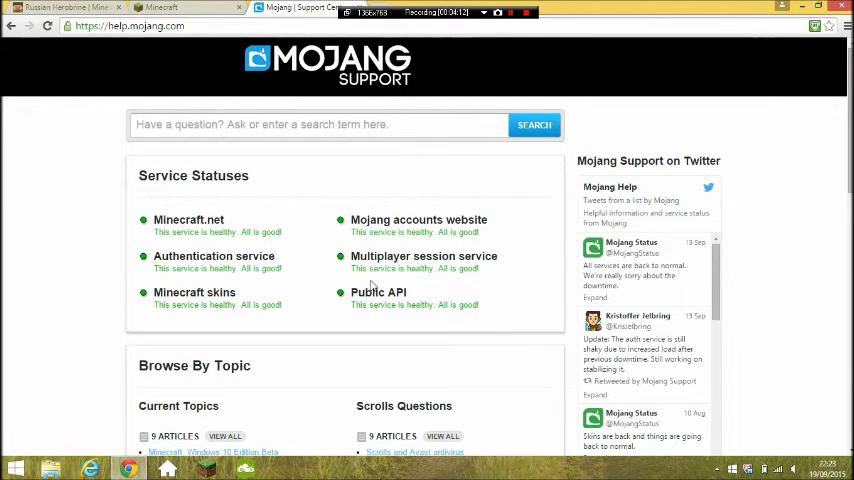
pyautogui.moveTo(456, 190)
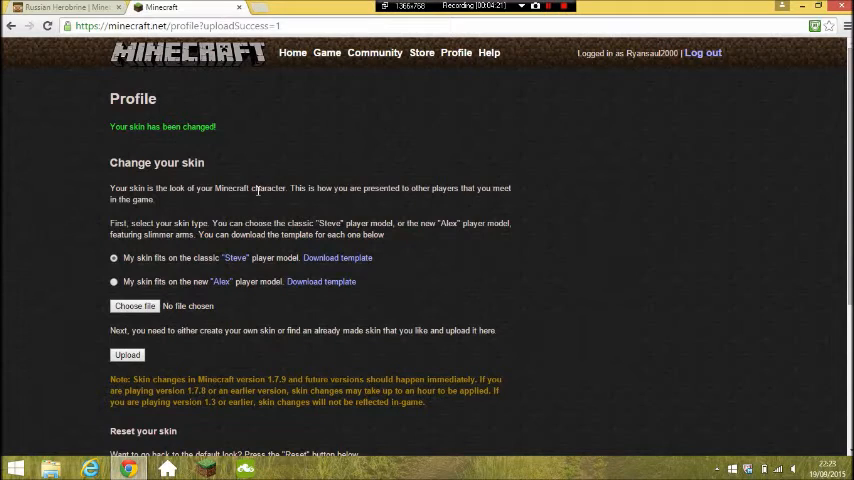
# - Log out of Minecraft.net and close the Chrome window
pyautogui.click(704, 52)
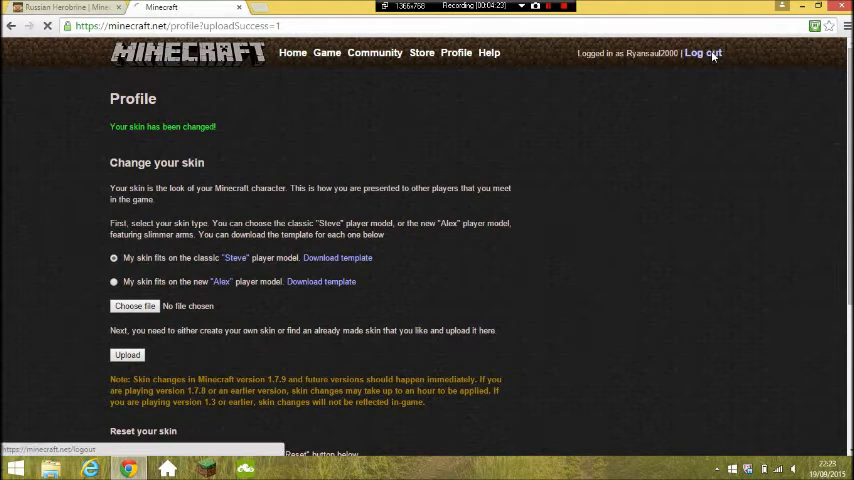
pyautogui.click(712, 52)
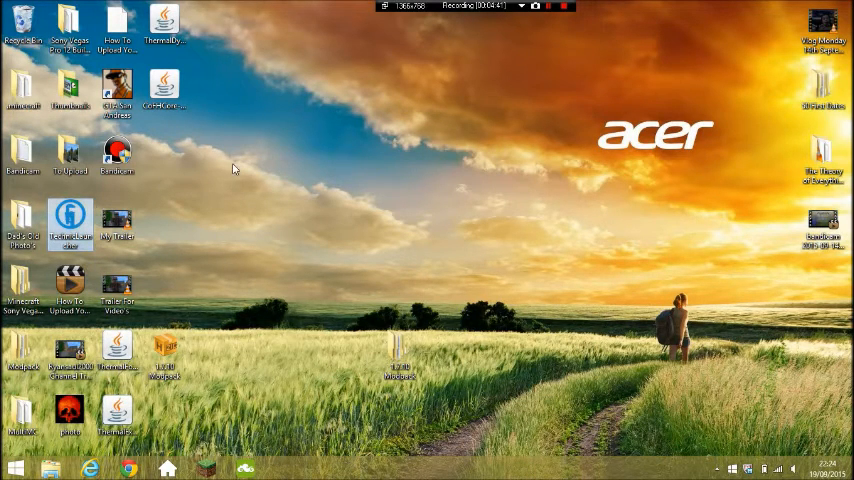
pyautogui.click(548, 8)
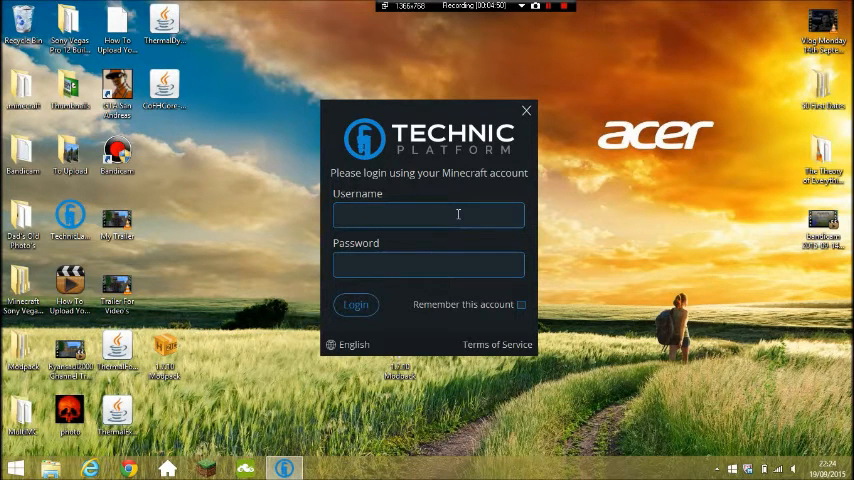
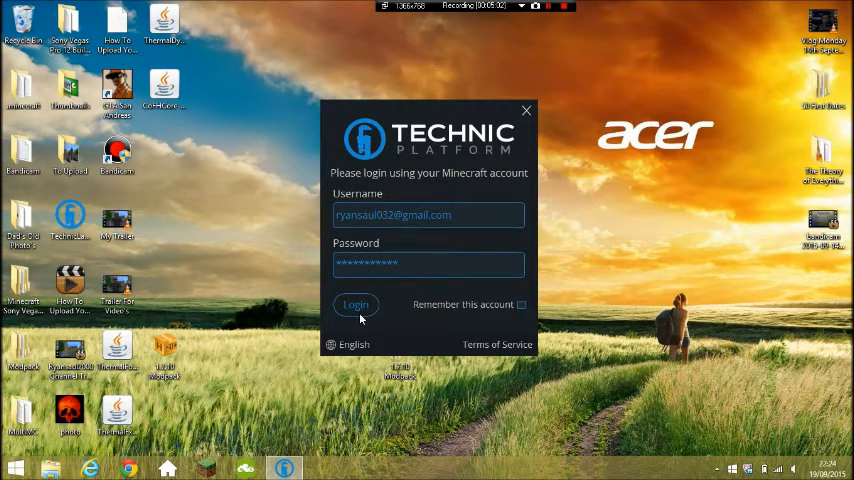
pyautogui.click(356, 304)
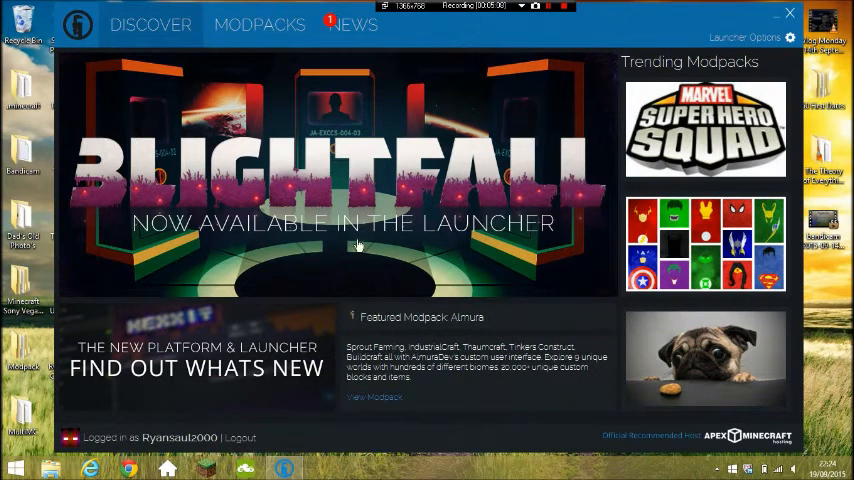
# - Select the Vanilla pack from the Modpacks list to play it
pyautogui.click(260, 24)
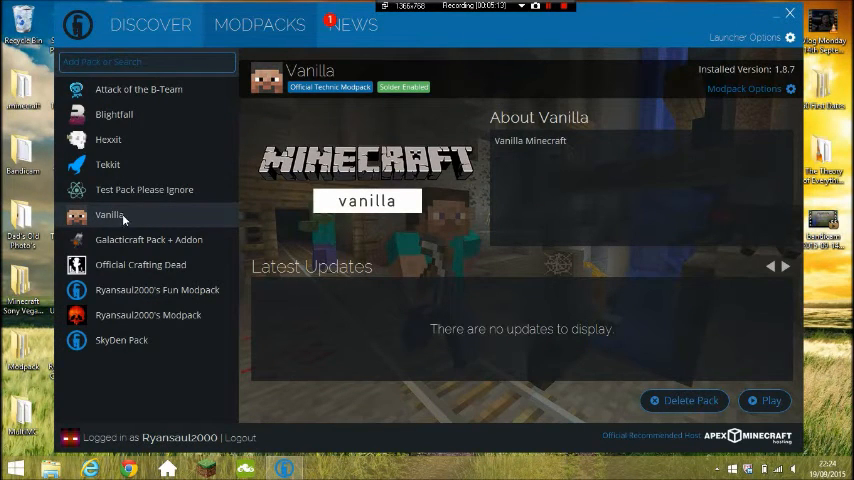
pyautogui.click(764, 400)
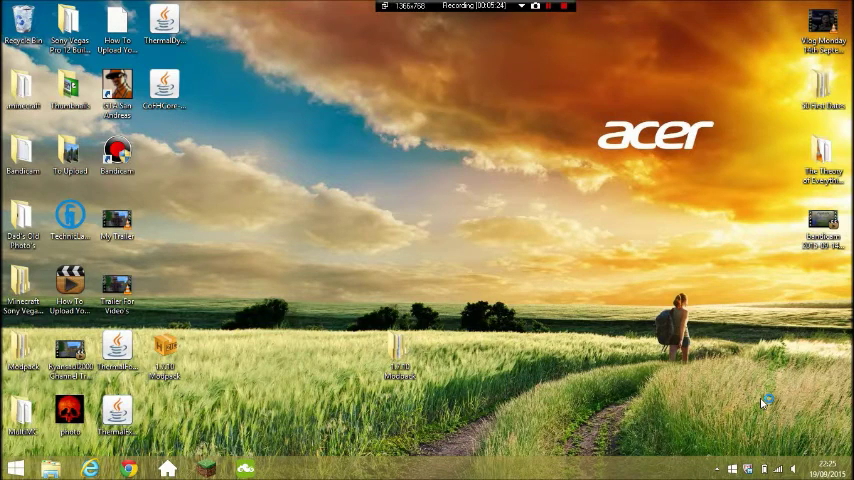
pyautogui.moveTo(762, 404)
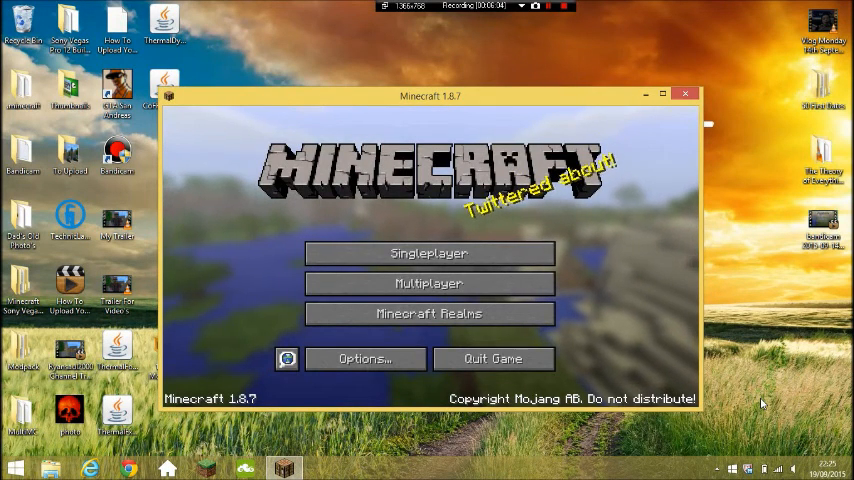
# - Choose New World from the Singleplayer list and play it
pyautogui.click(428, 252)
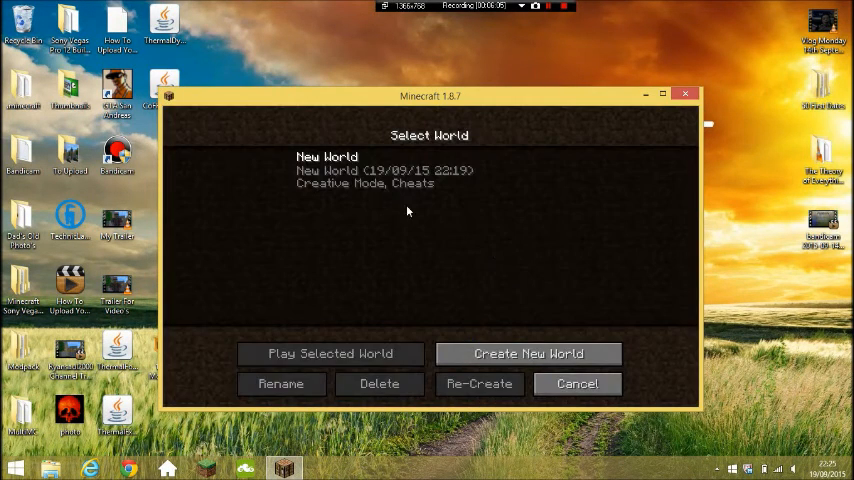
pyautogui.click(332, 352)
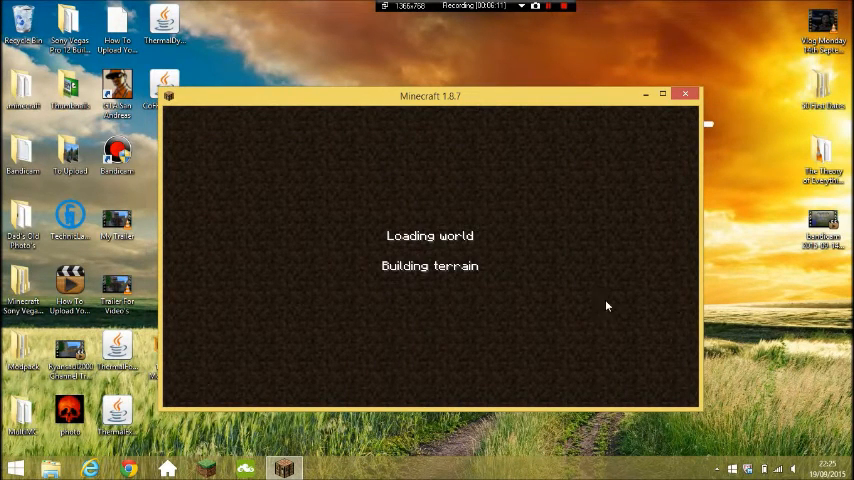
pyautogui.moveTo(364, 184)
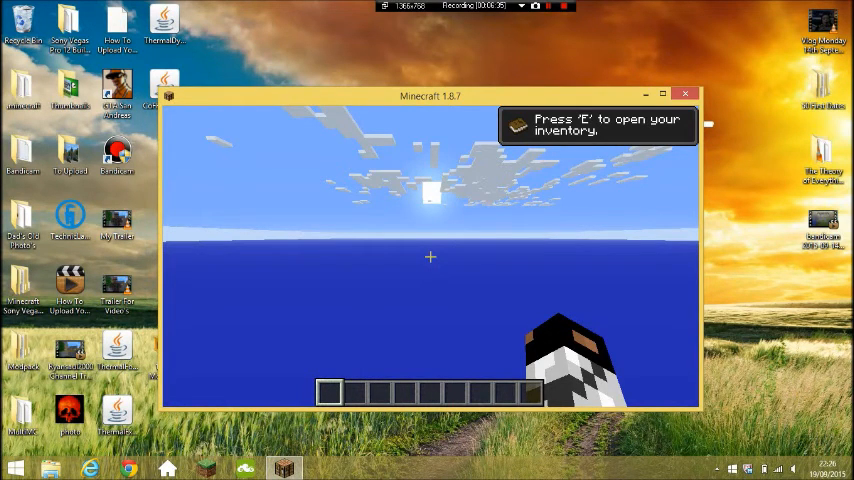
# - Resume the world and change the camera view (F5) to see the black-and-white skin on the arm, then pause
pyautogui.press('Escape')
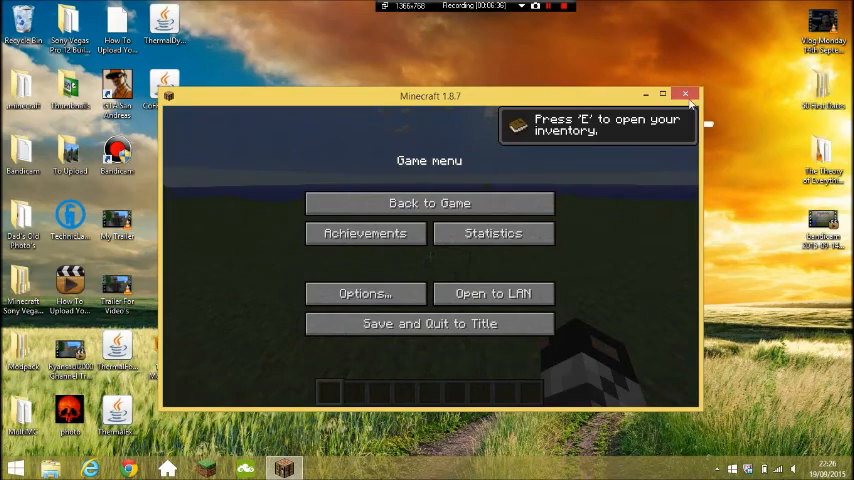
pyautogui.click(428, 204)
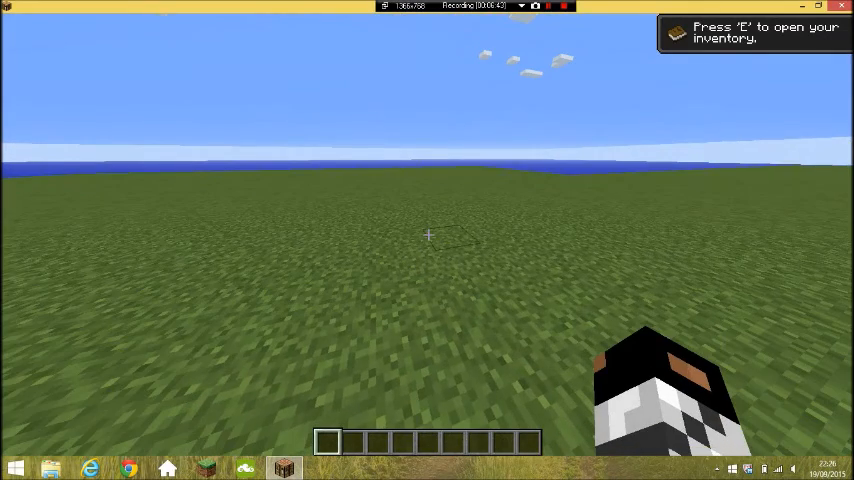
pyautogui.press('F5')
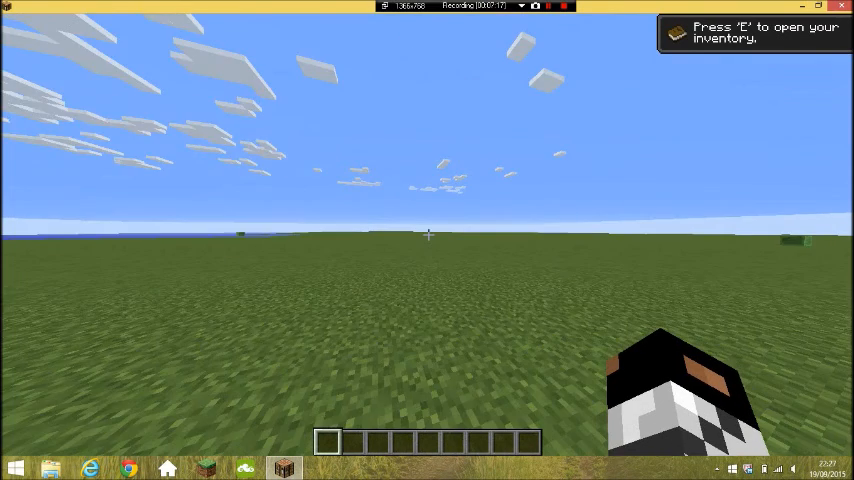
pyautogui.press('Escape')
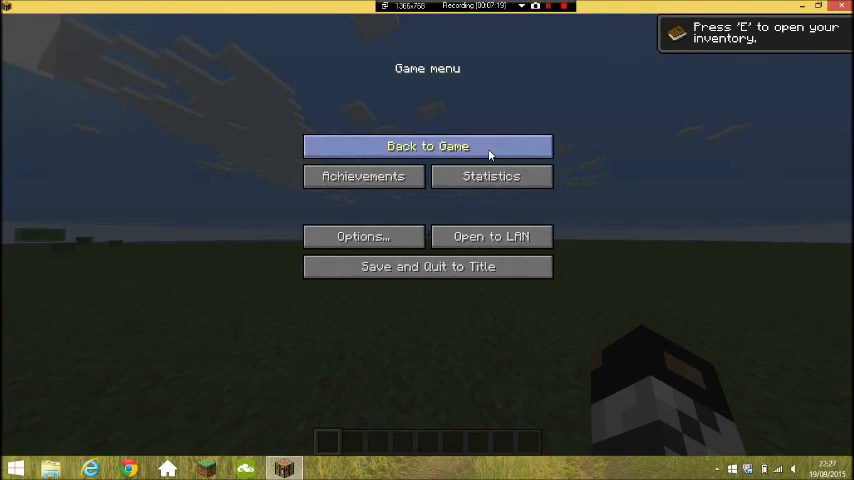